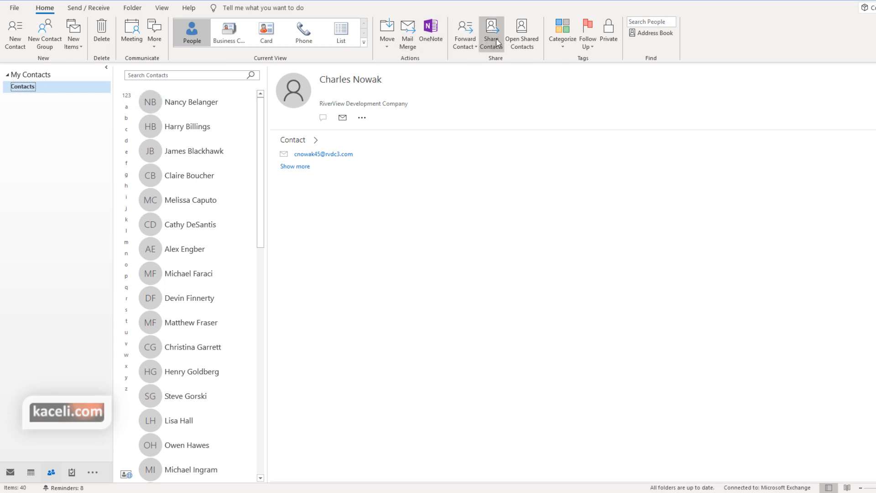
click(491, 34)
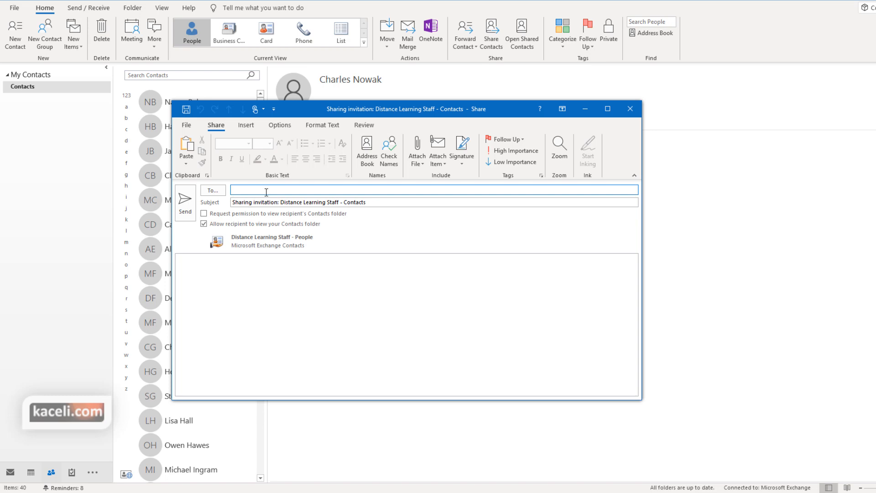
text(Hubert Simms;)
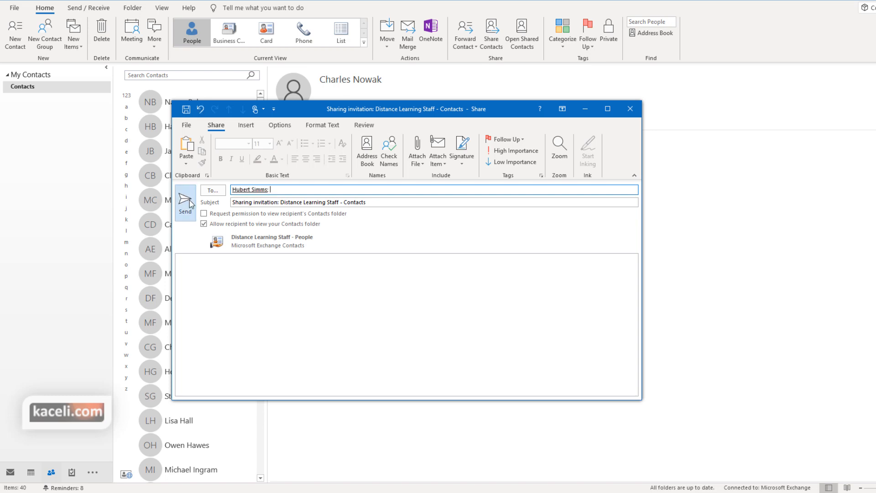
click(185, 203)
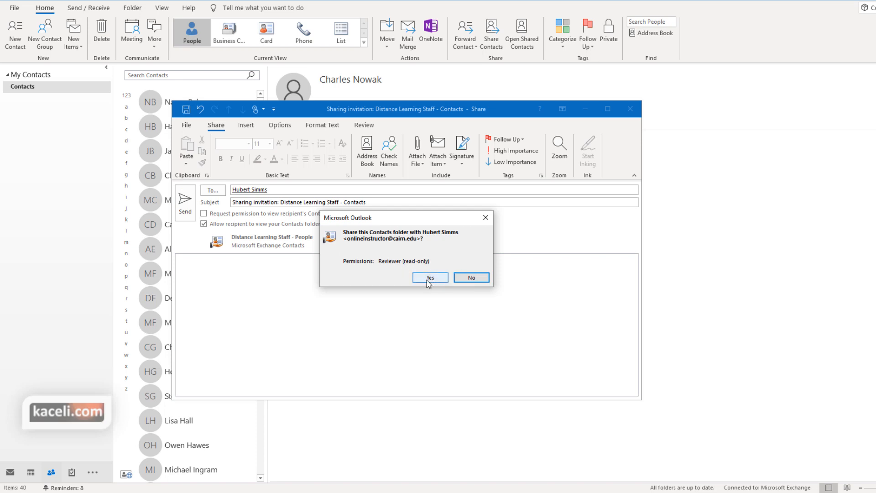
click(429, 278)
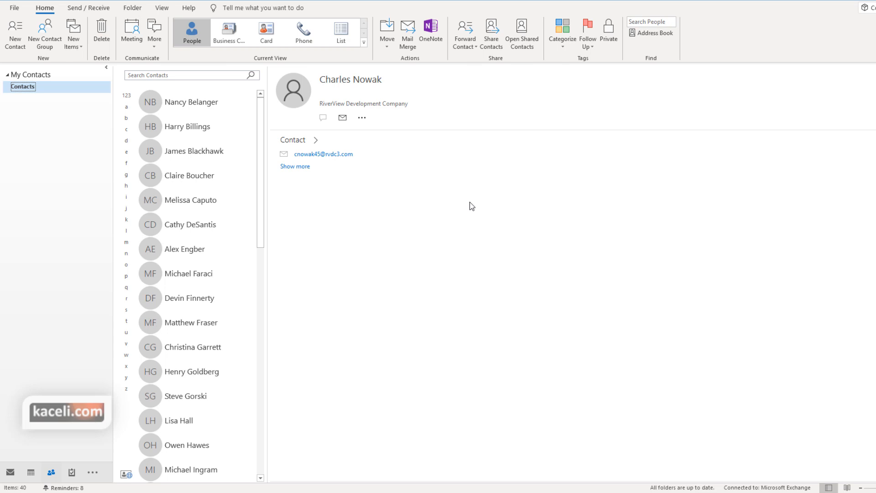
mouse_move(231, 175)
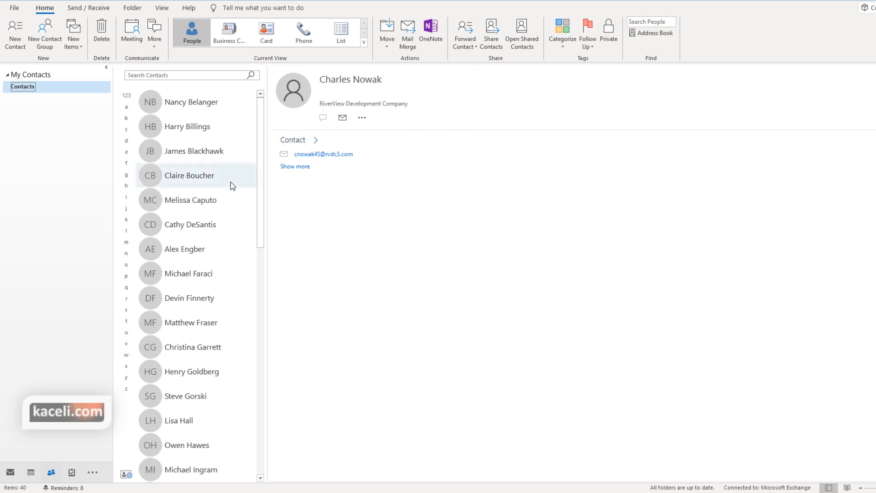
mouse_move(22, 423)
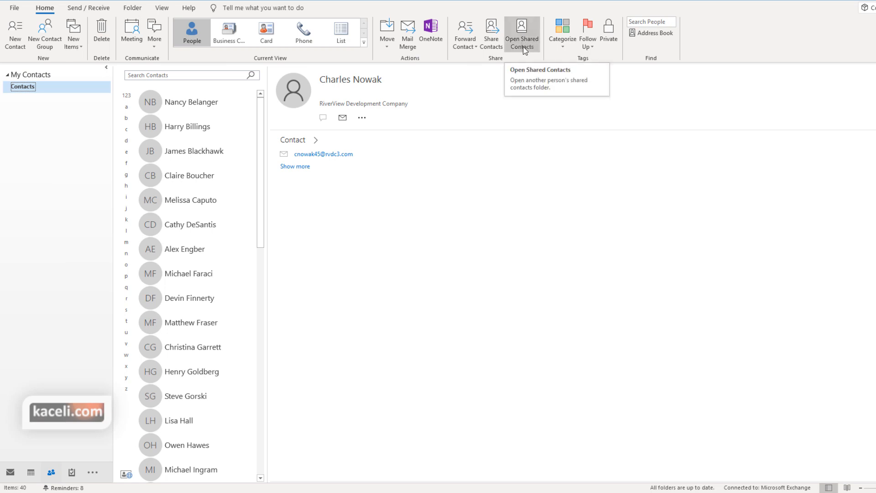
click(521, 35)
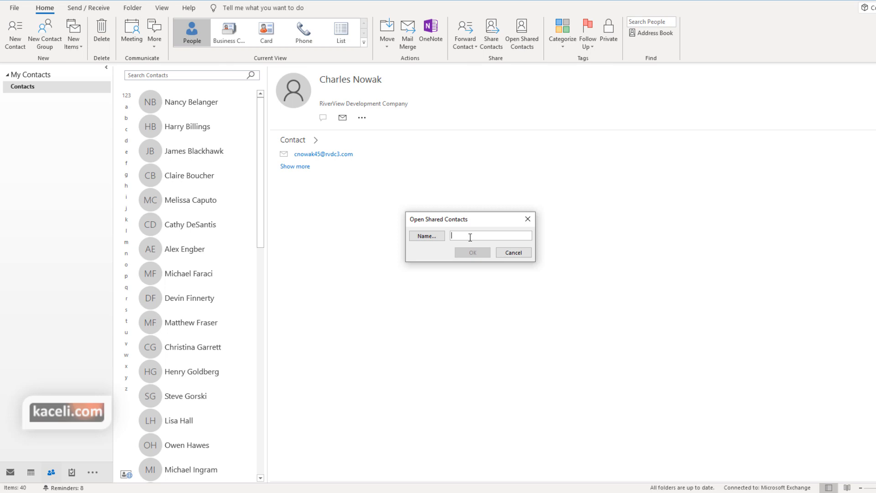
mouse_move(25, 84)
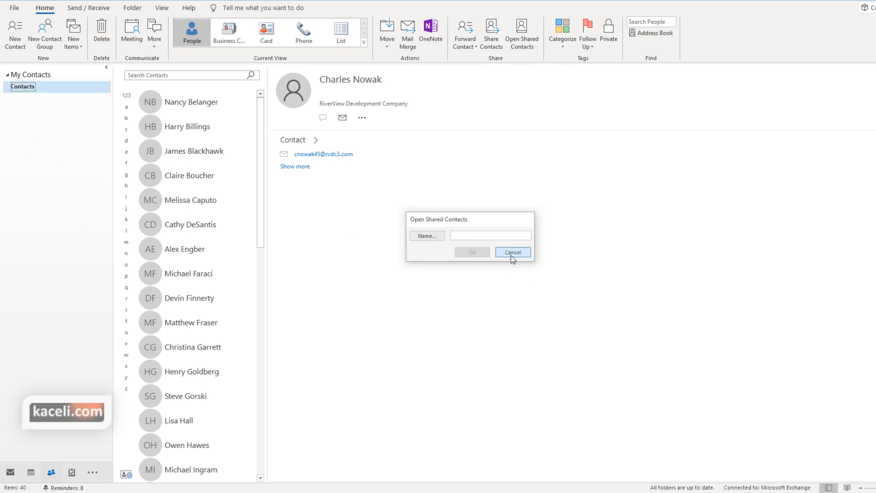
click(511, 252)
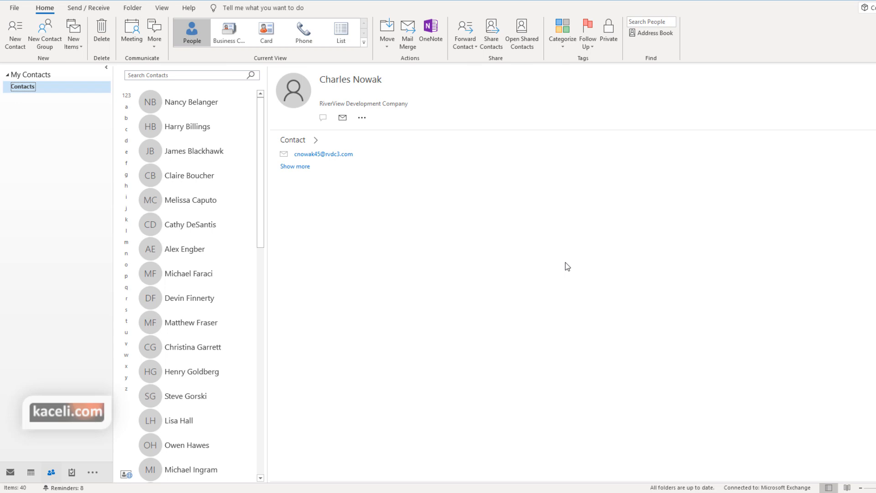